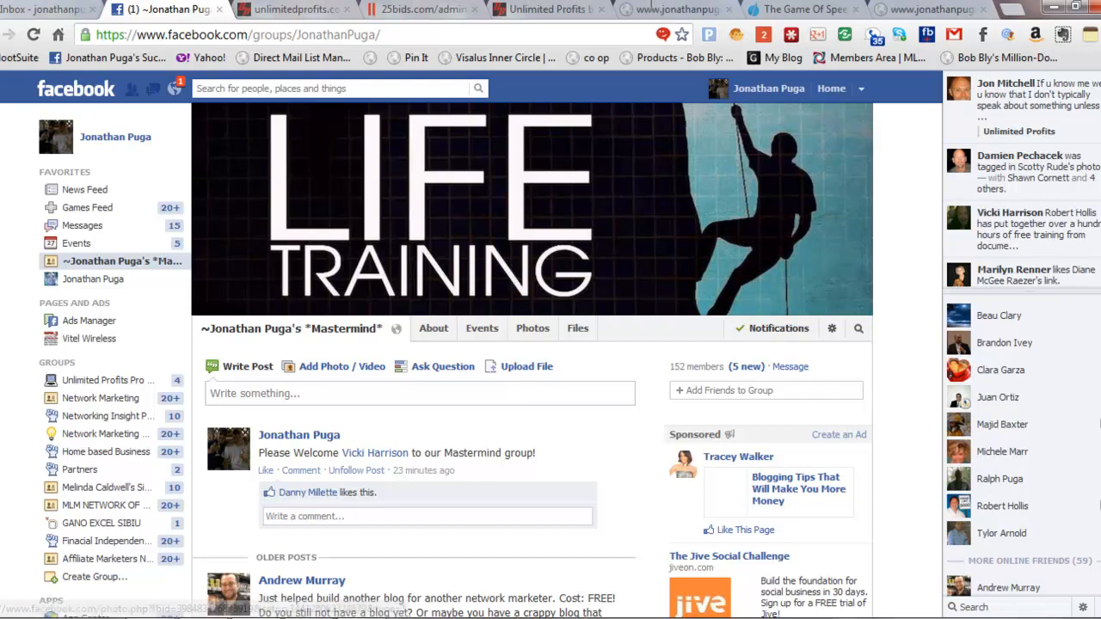
# - Search NETWORK for the Official MLM Network Marketing group, then try Mary Kay and Amway searches
pyautogui.write('NETWORK')
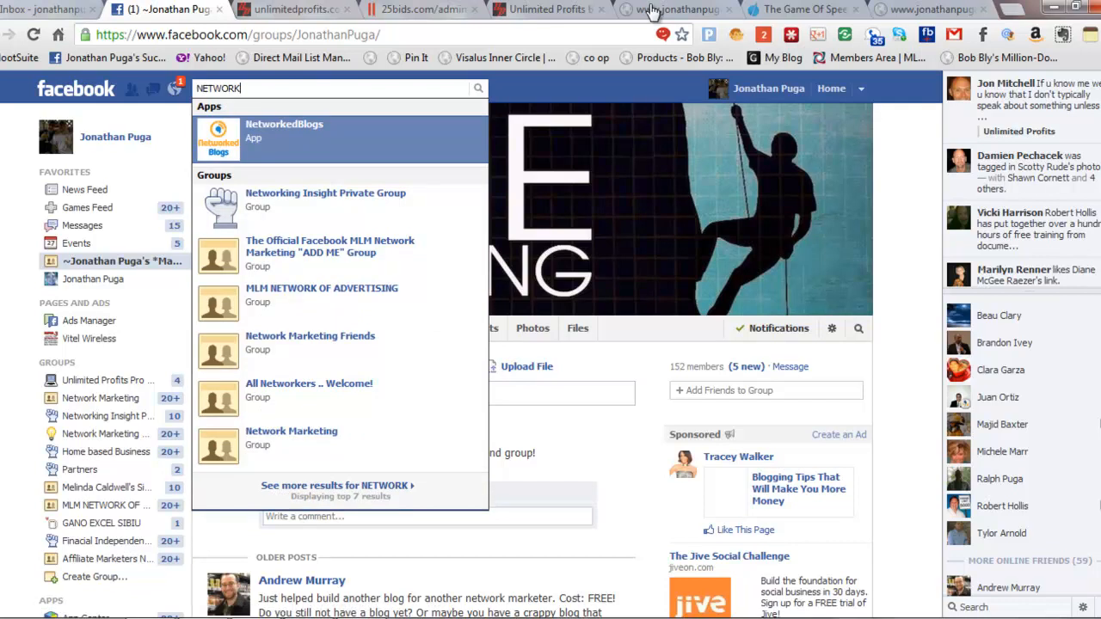
pyautogui.moveTo(322, 295)
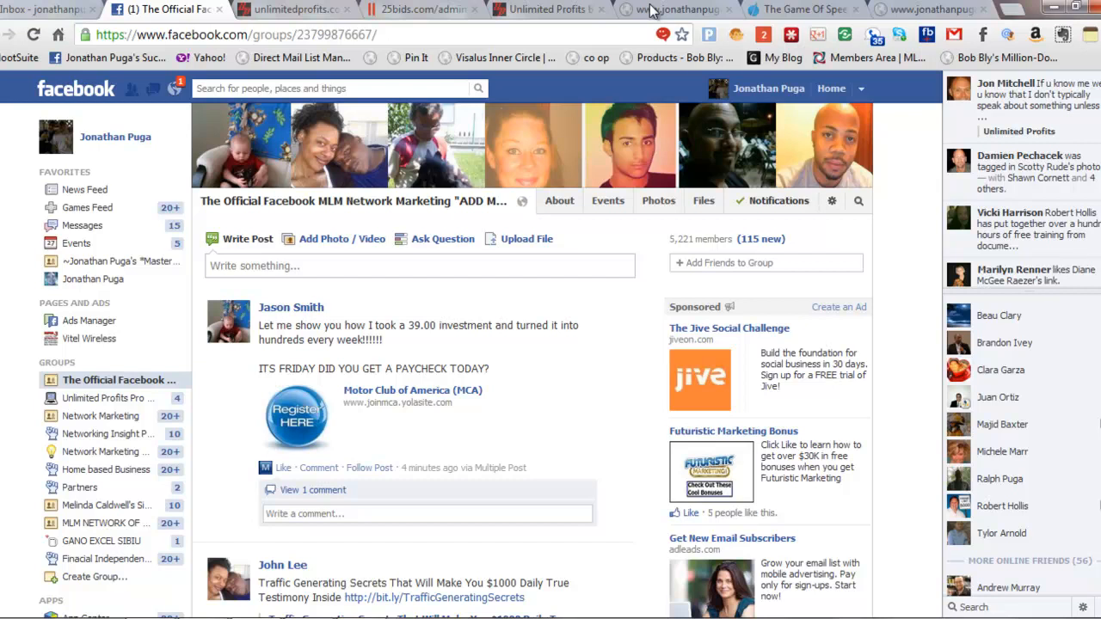
pyautogui.moveTo(650, 11)
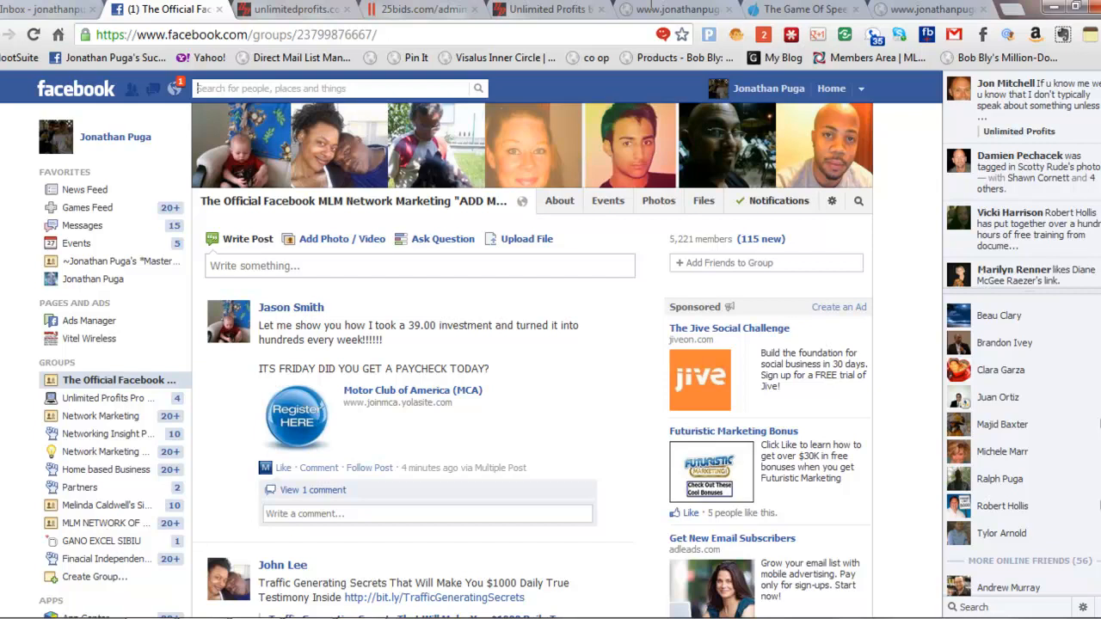
pyautogui.write('MARY KAY')
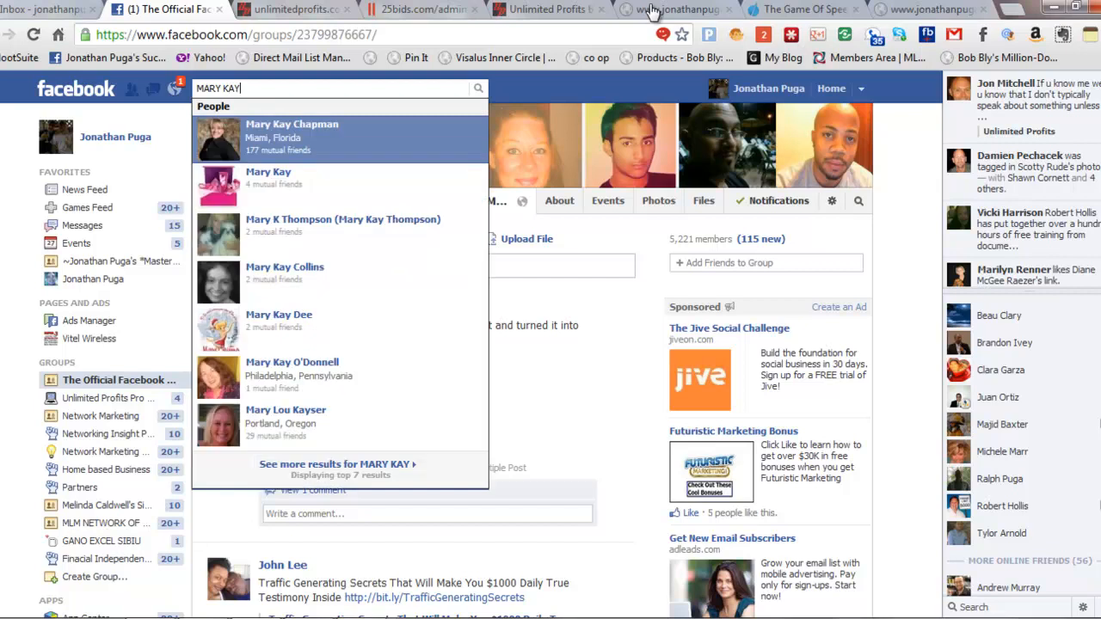
pyautogui.moveTo(290, 375)
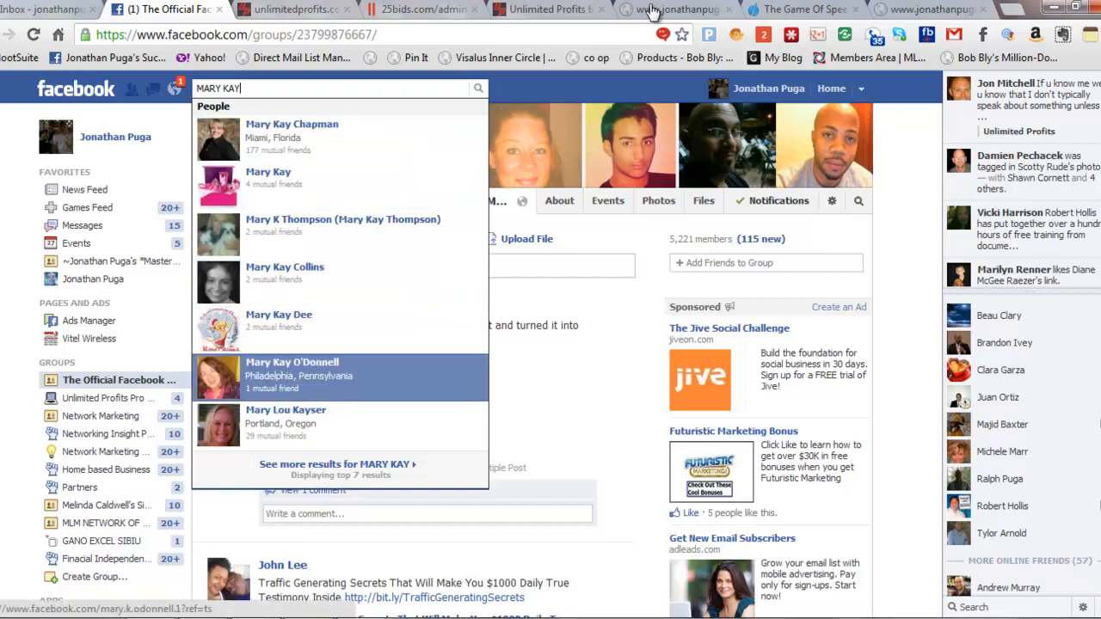
pyautogui.press('backspace')
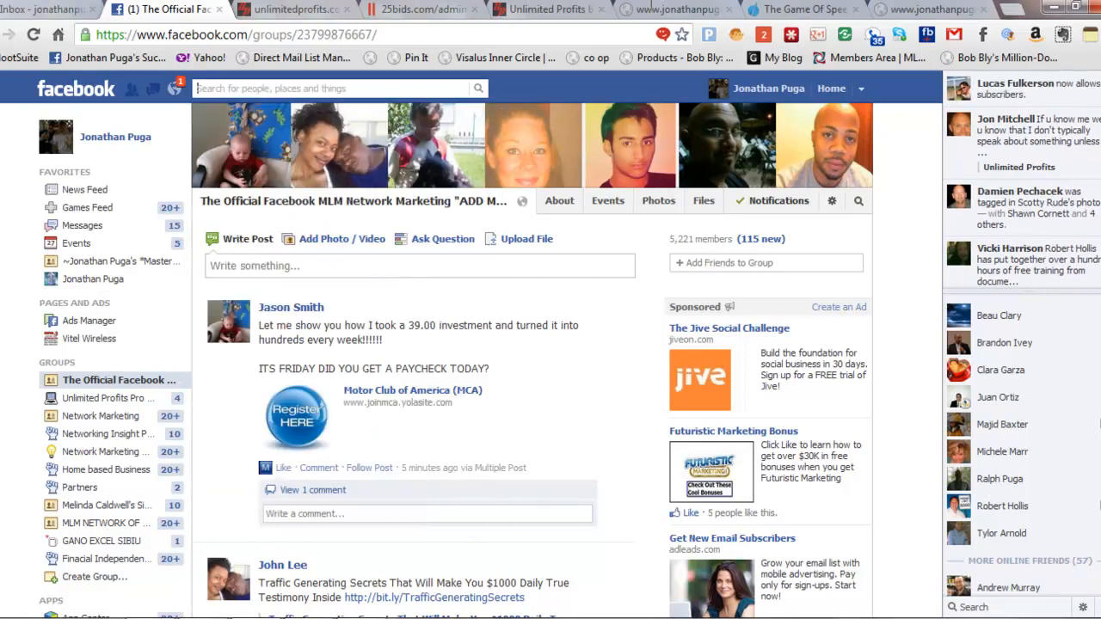
pyautogui.write('AMWAY')
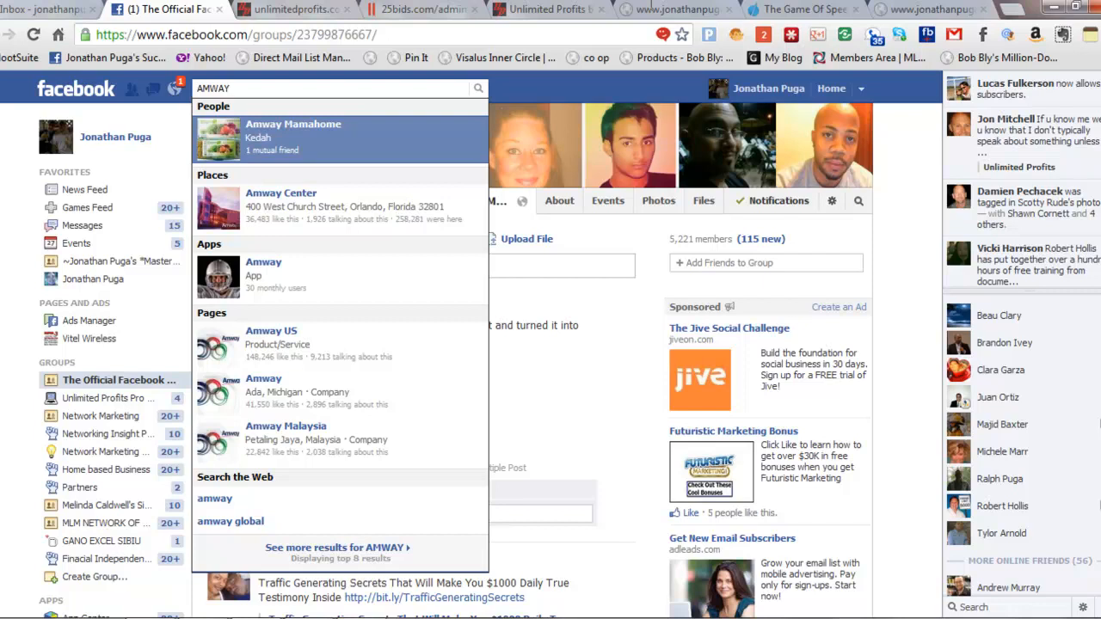
pyautogui.click(232, 88)
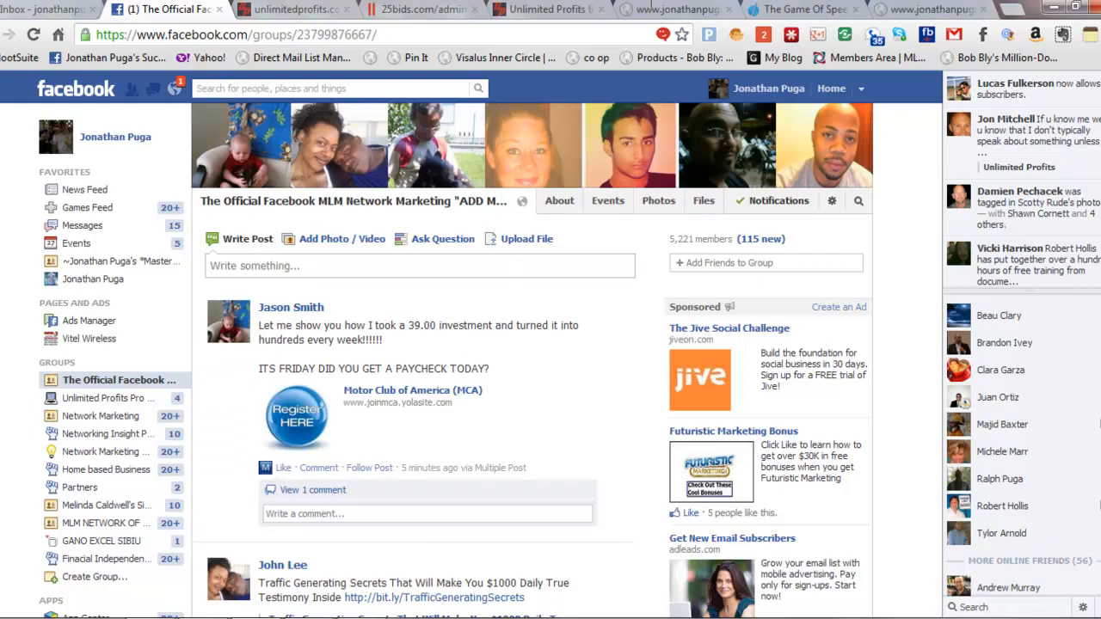
# - Visit the gano excel group via search, then search AFFILIATE for the affiliate marketing group
pyautogui.write('GANO EXCEL')
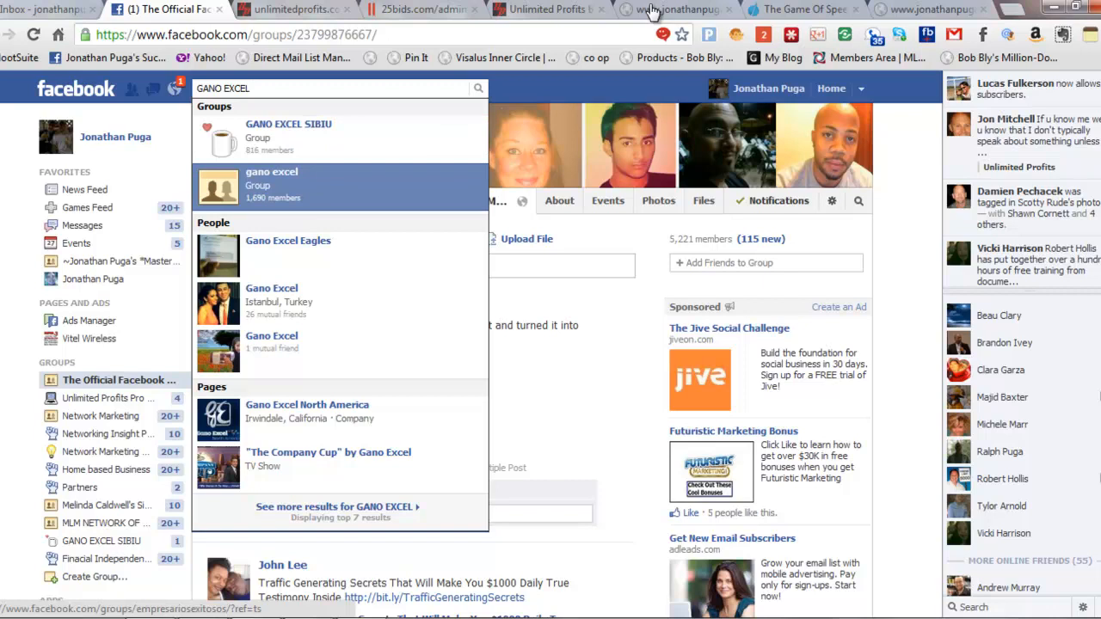
pyautogui.click(272, 177)
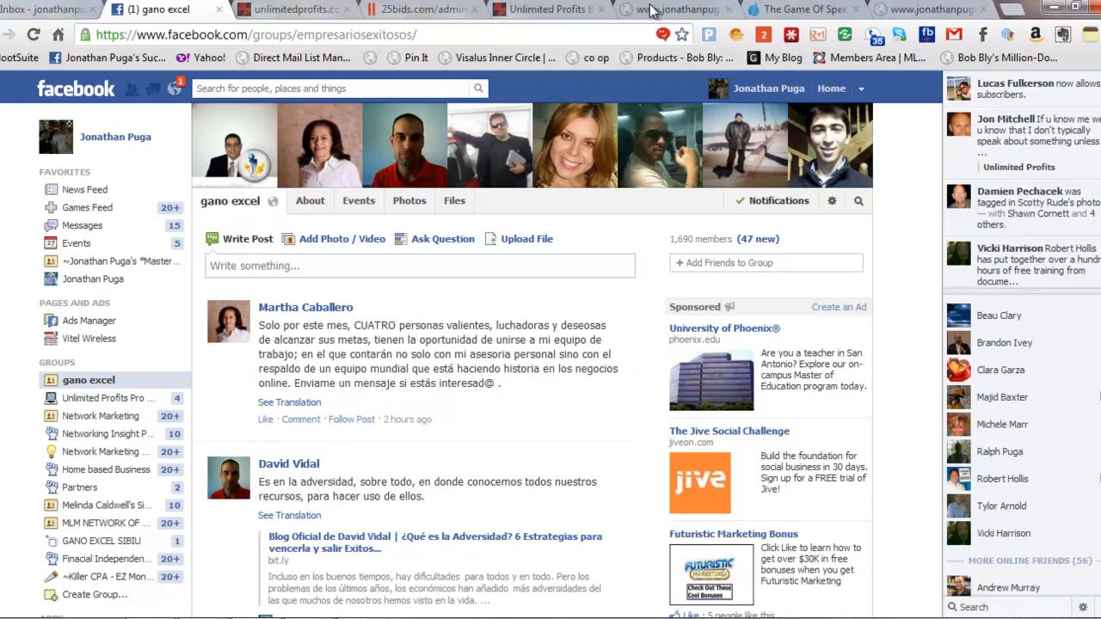
pyautogui.write('A')
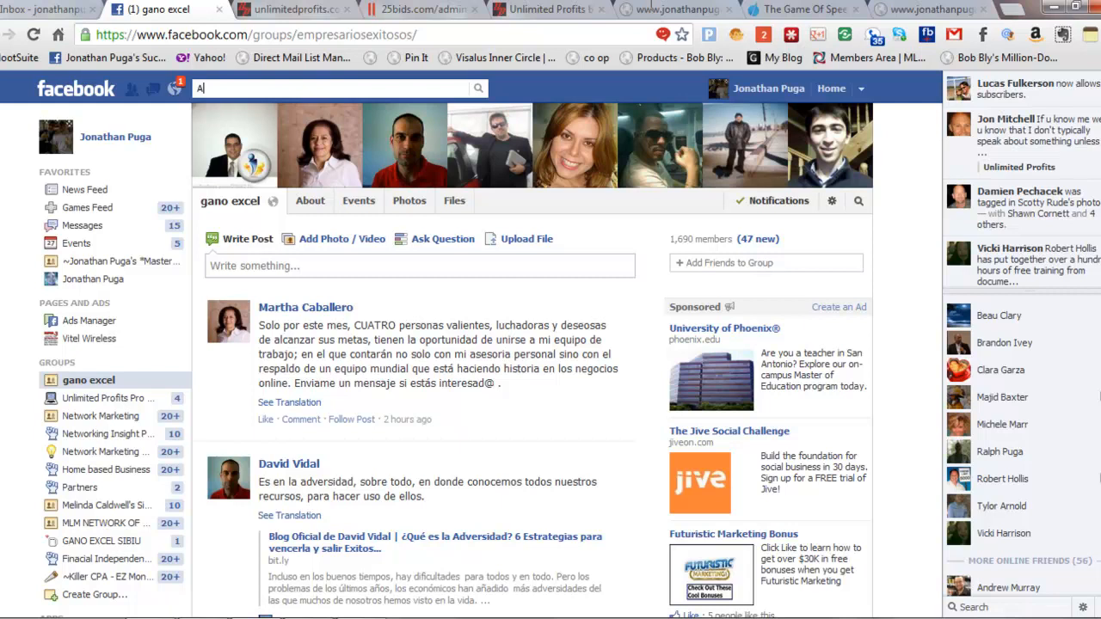
pyautogui.write('FFILIATE')
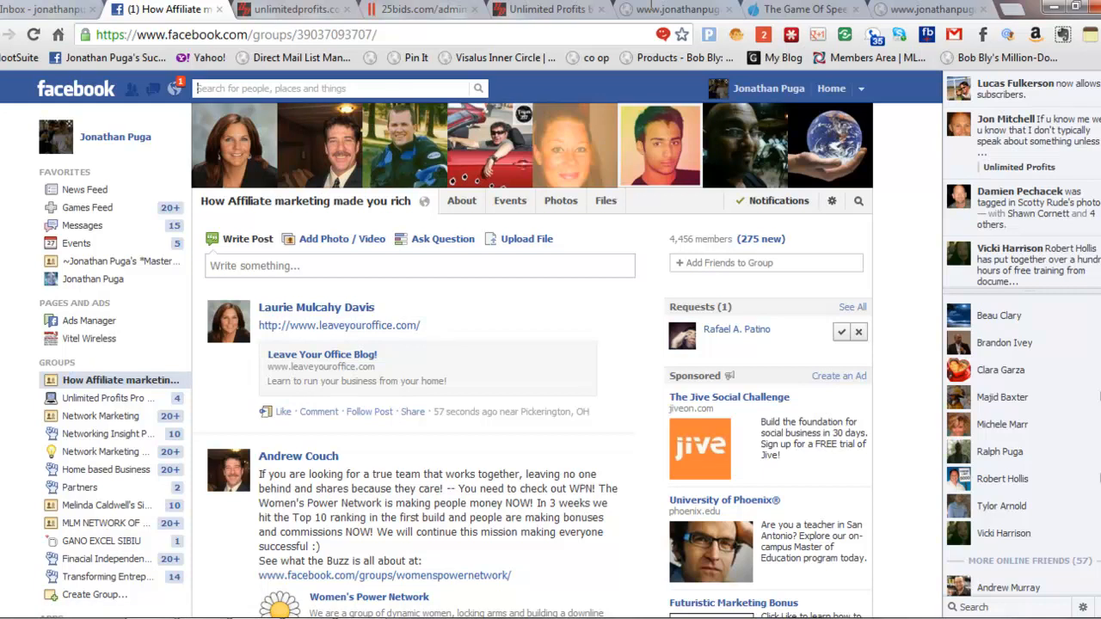
# - Search JIM ROHN, reach the Jim Rohn group and request to join it
pyautogui.write('JI')
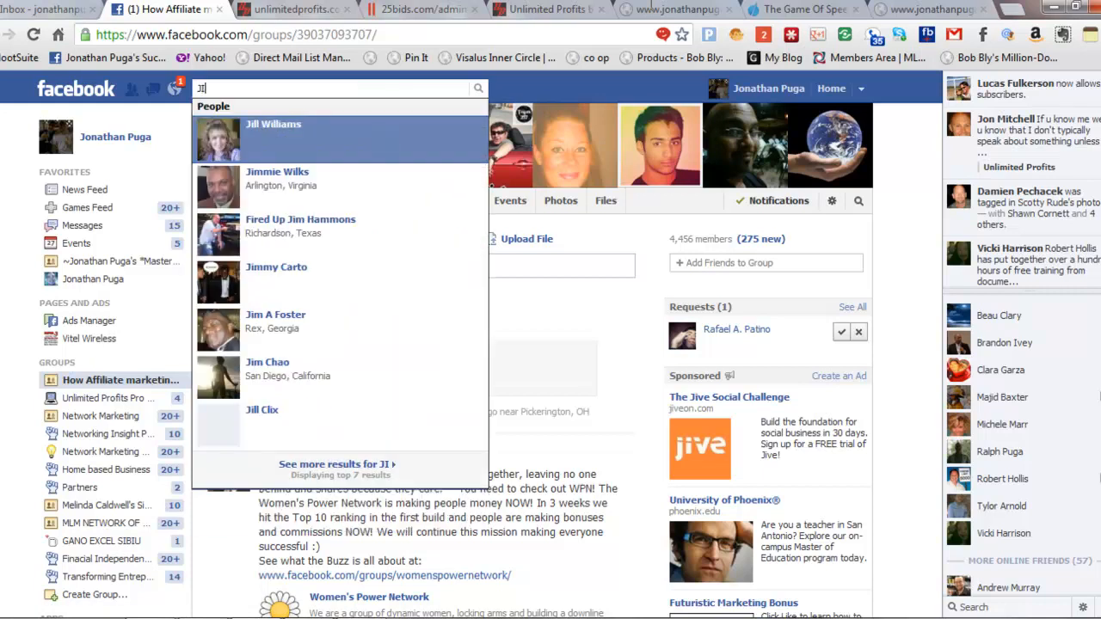
pyautogui.write('JIM ROHN')
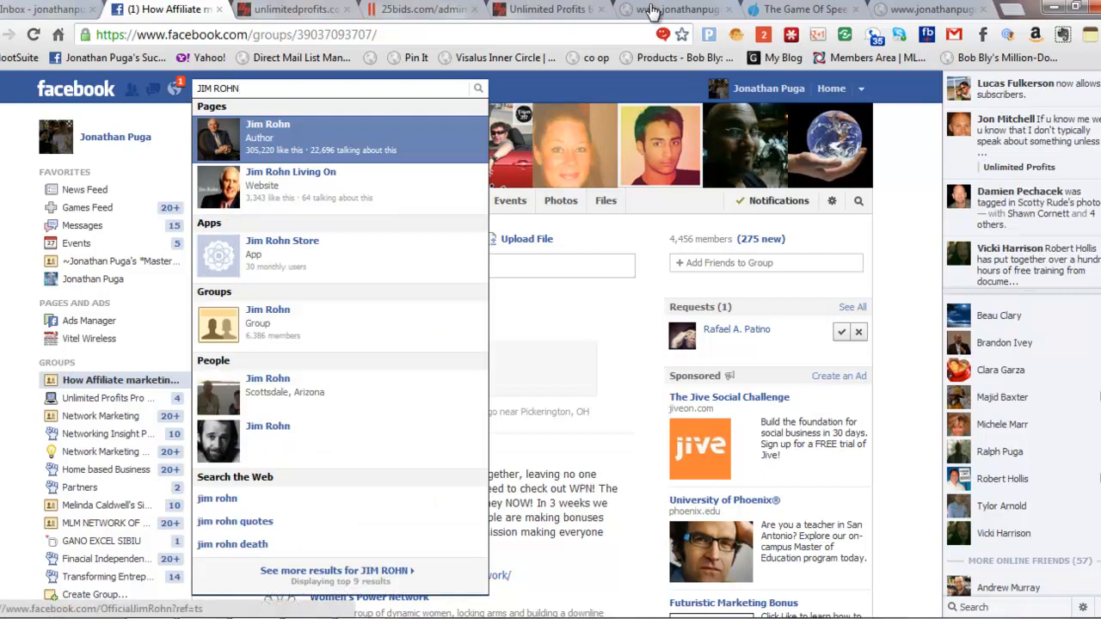
pyautogui.click(269, 316)
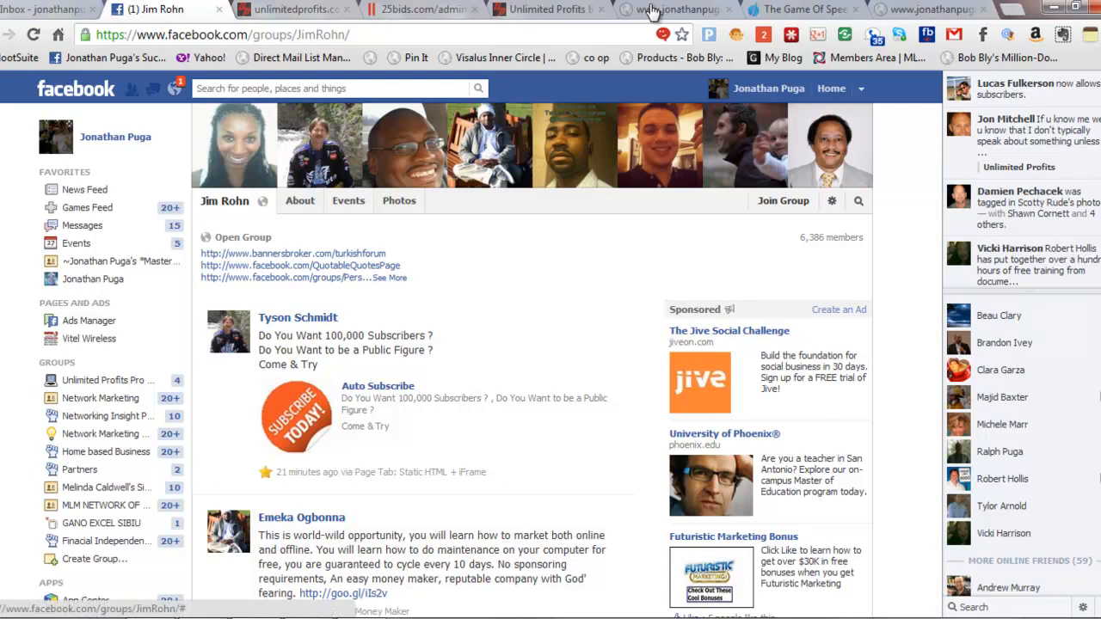
pyautogui.click(781, 200)
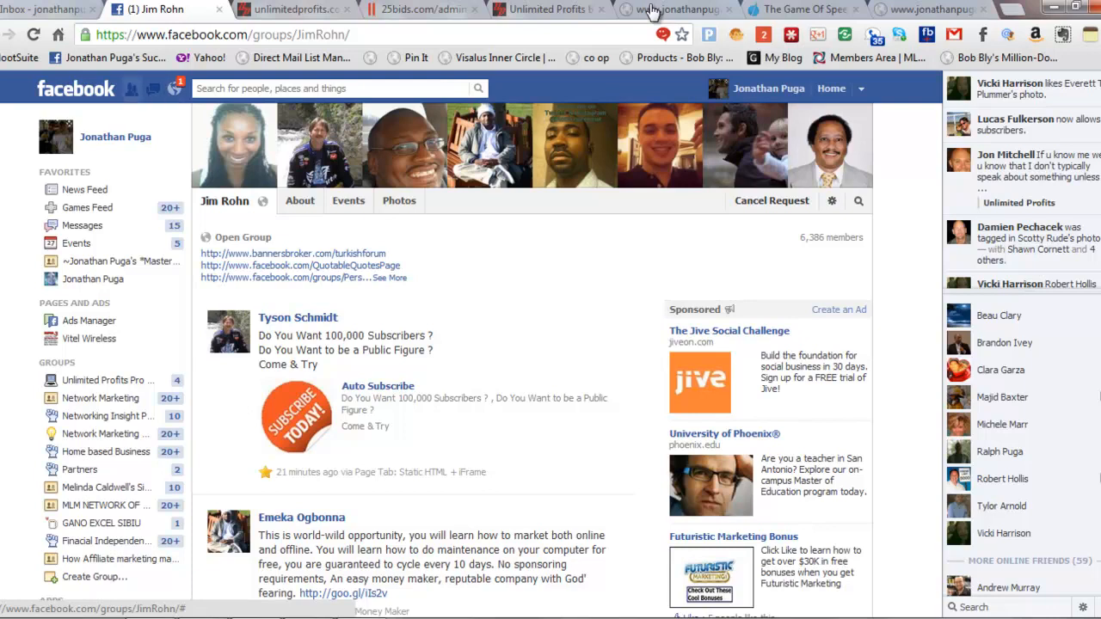
# - Check pending friend requests and notifications, then return to the News Feed
pyautogui.click(130, 88)
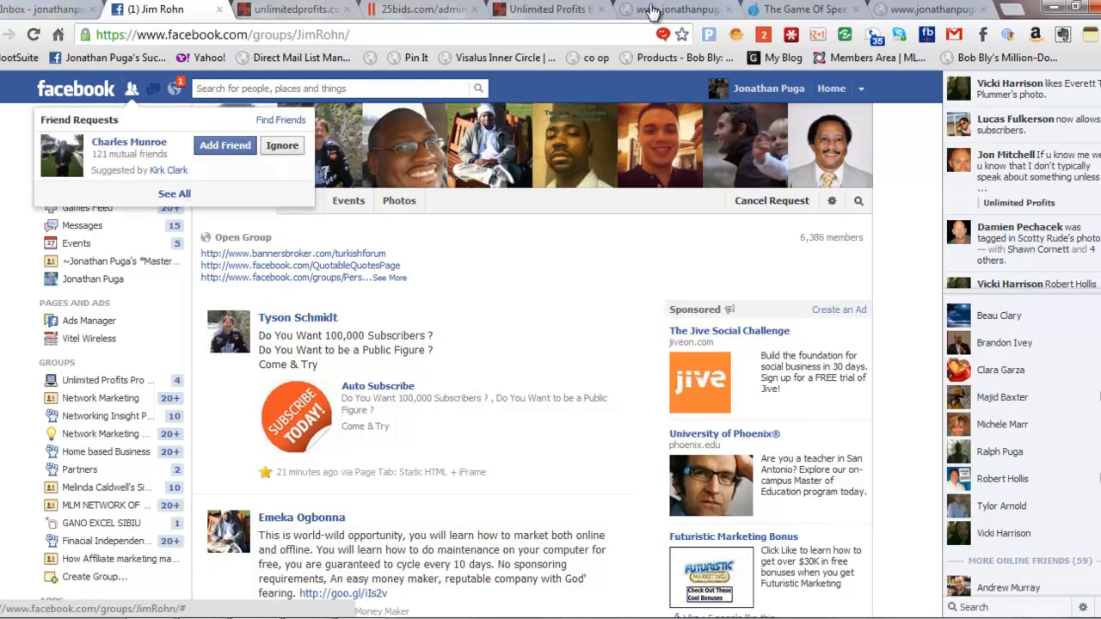
pyautogui.click(174, 90)
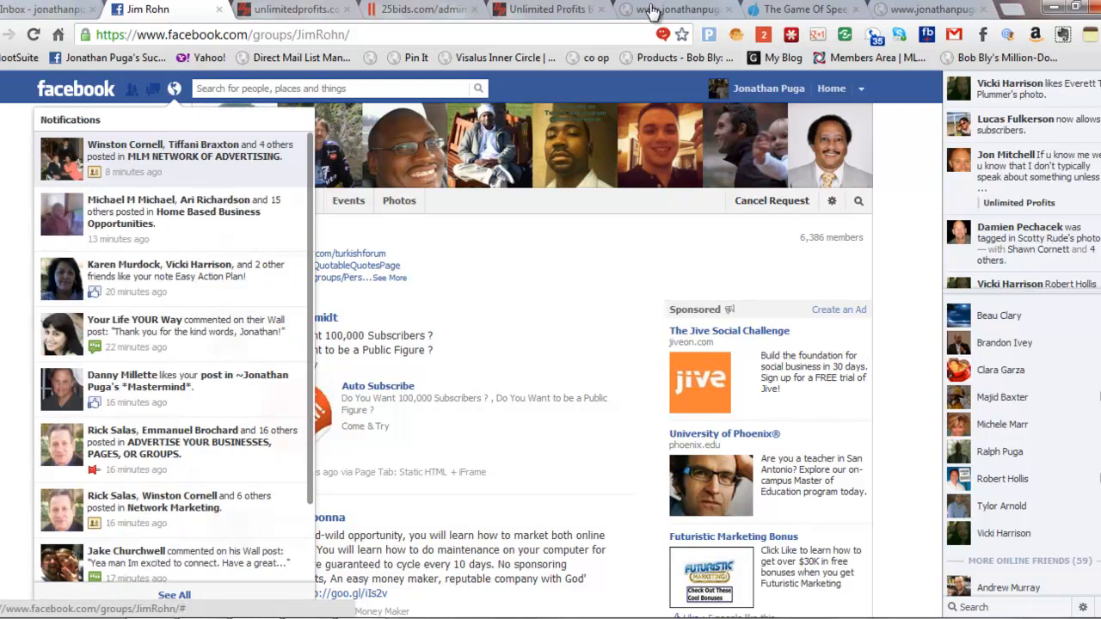
pyautogui.click(151, 90)
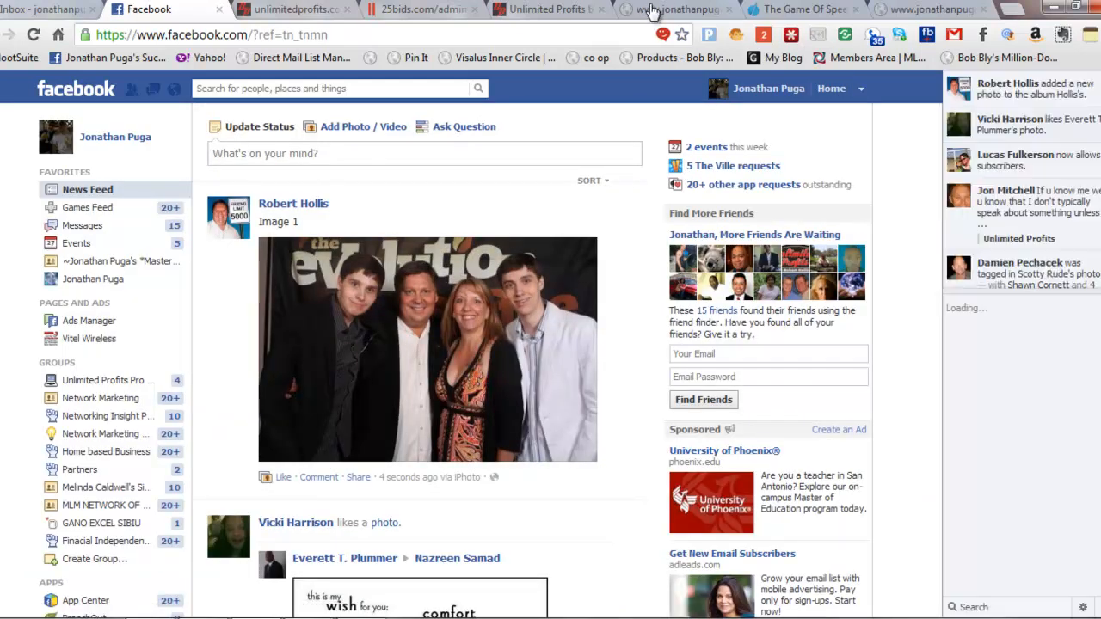
# - Review the full Groups list, then launch HootSuite in a new browser tab
pyautogui.scroll(-3)
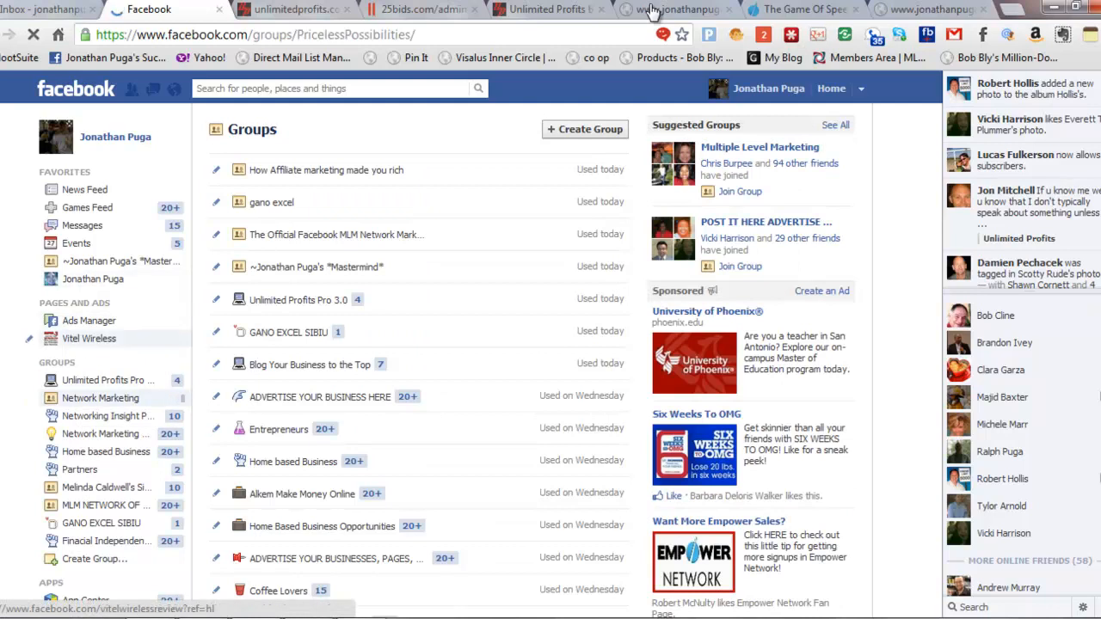
pyautogui.click(100, 397)
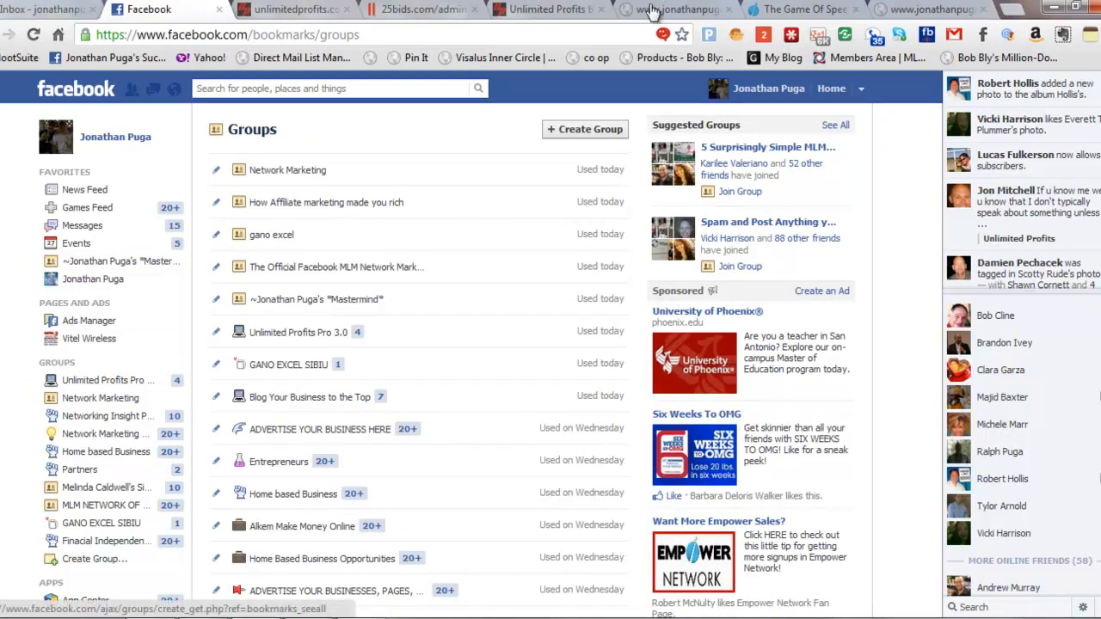
pyautogui.moveTo(317, 299)
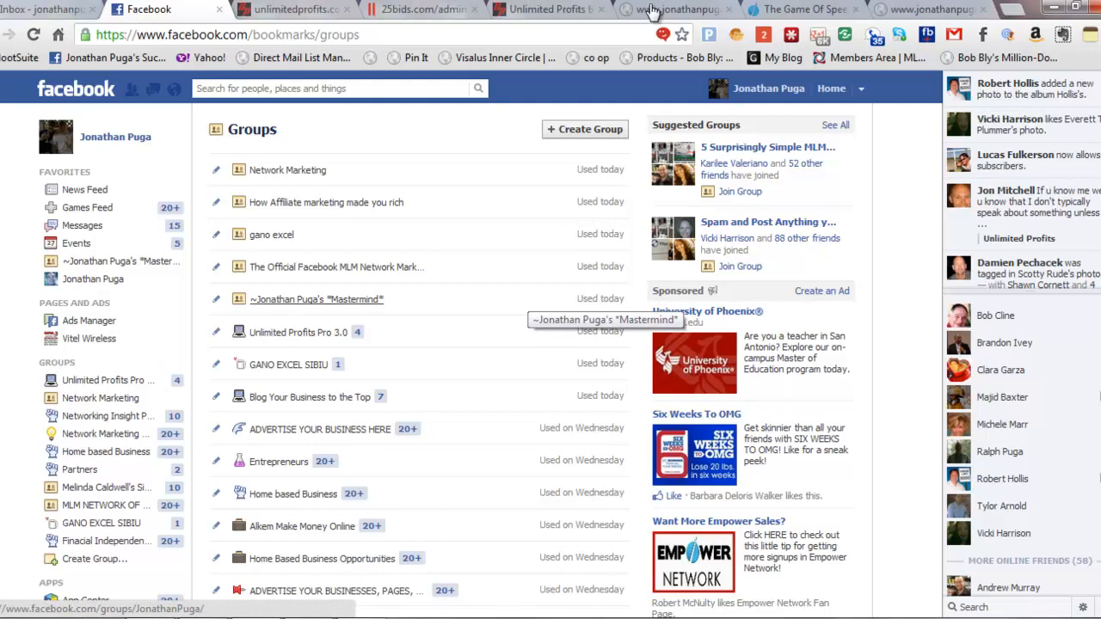
pyautogui.moveTo(297, 332)
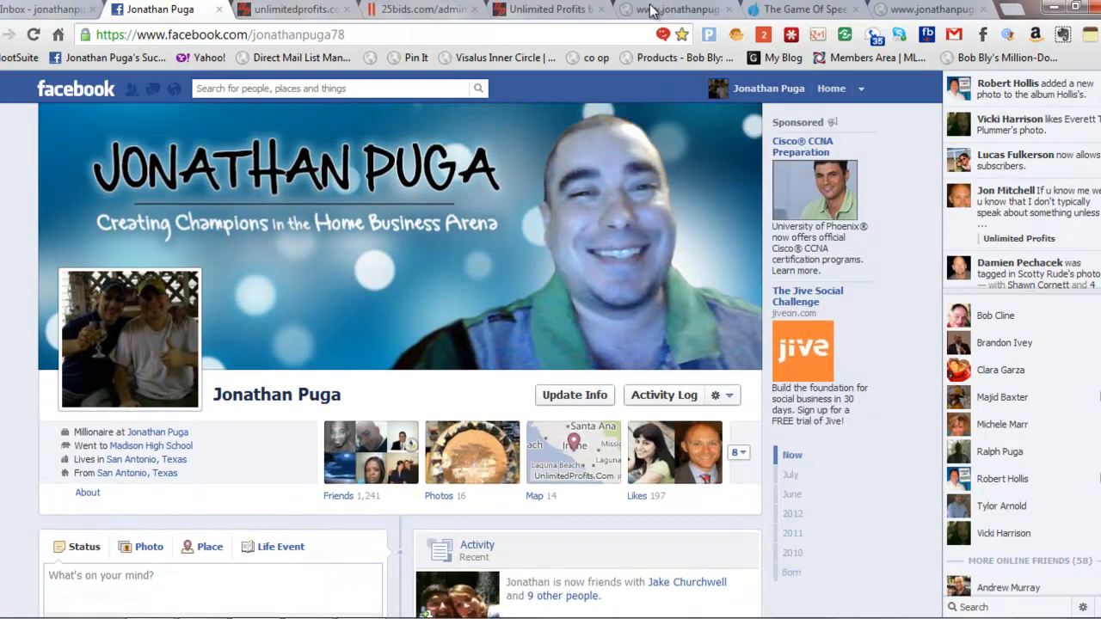
pyautogui.click(938, 10)
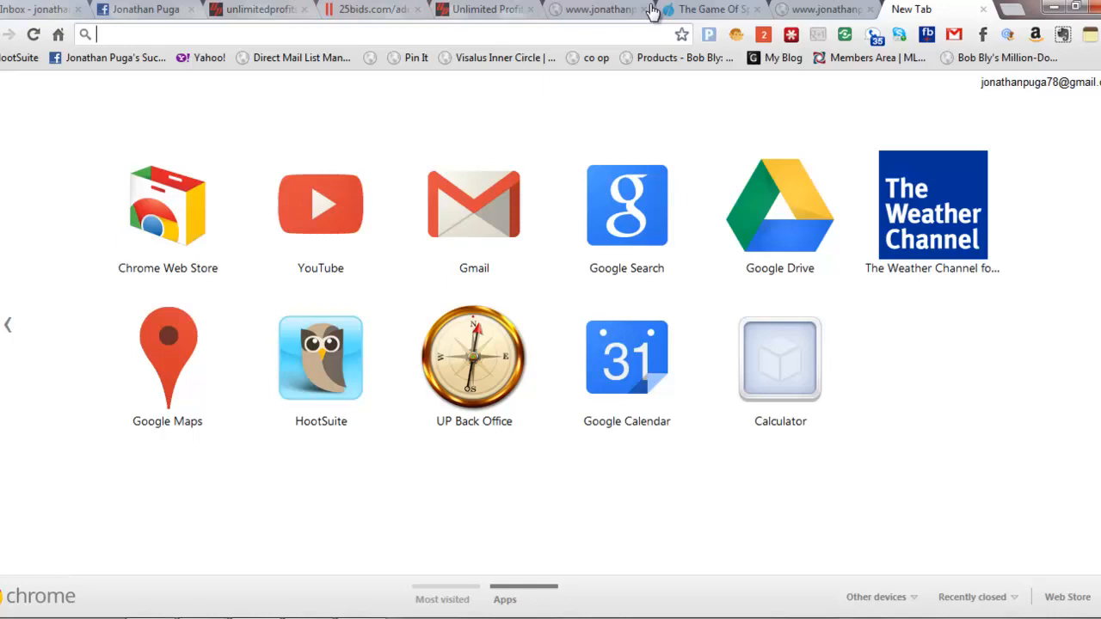
pyautogui.click(927, 10)
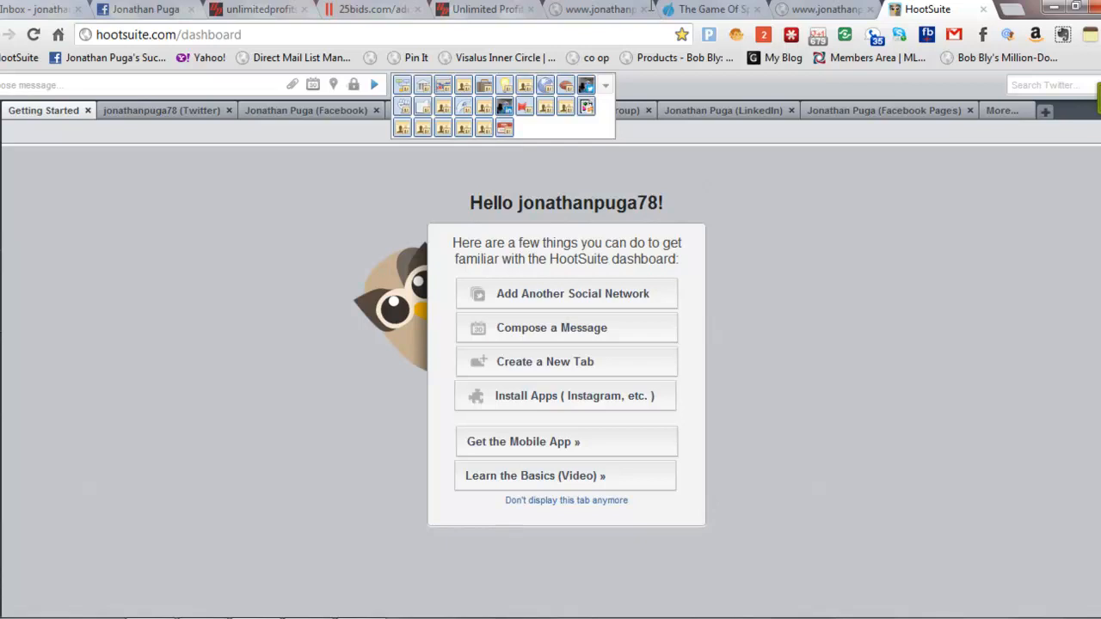
pyautogui.moveTo(650, 10)
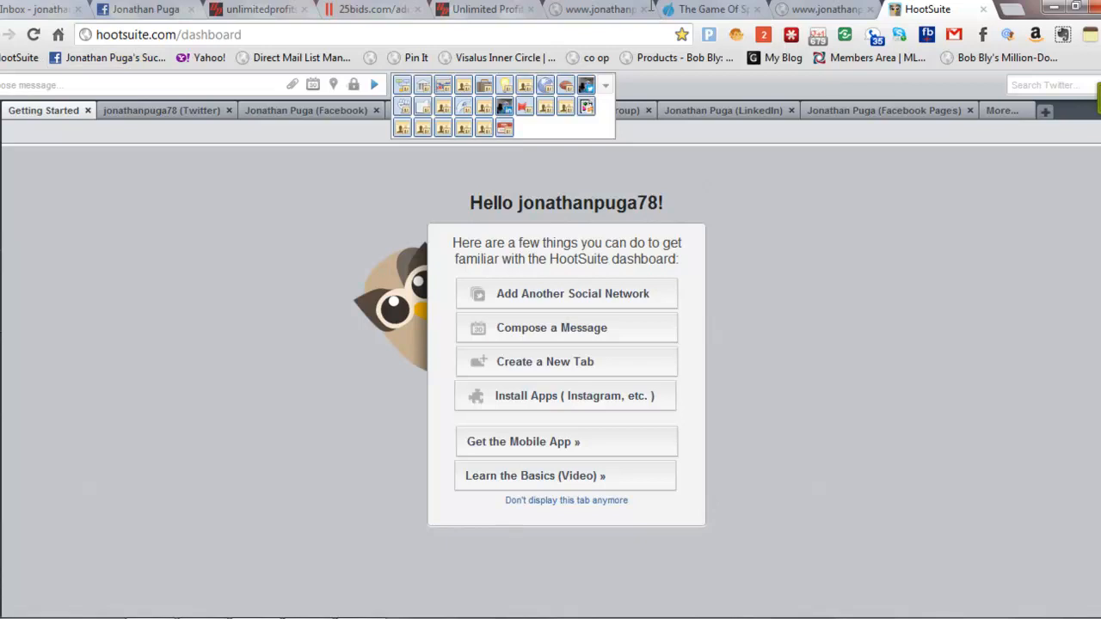
pyautogui.moveTo(652, 11)
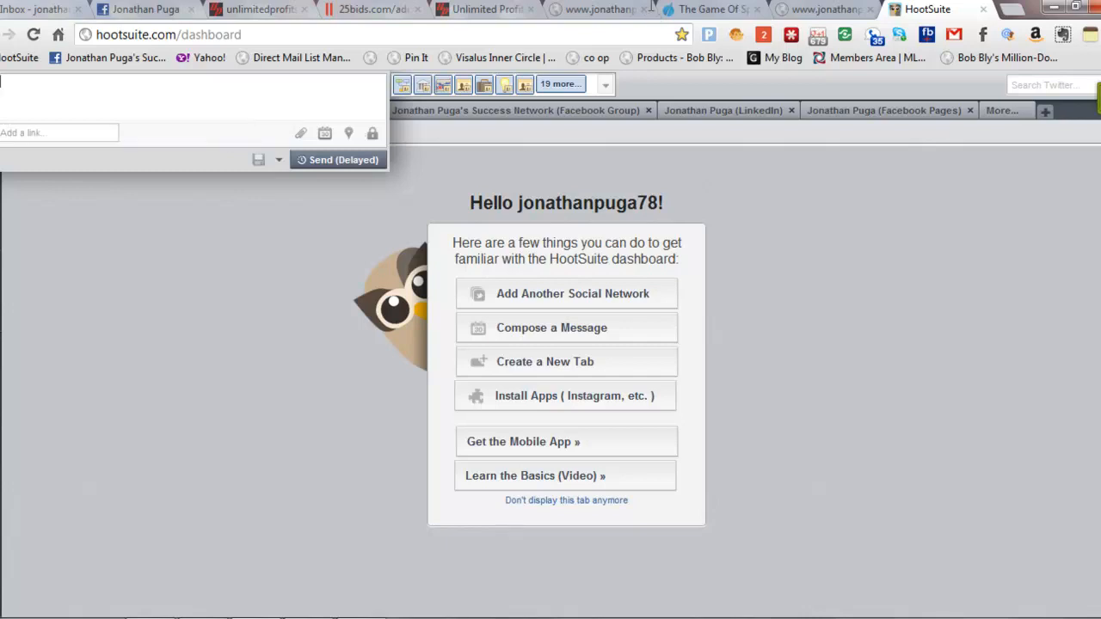
# - Compose the training message with its http link for the selected Facebook groups
pyautogui.write('H')
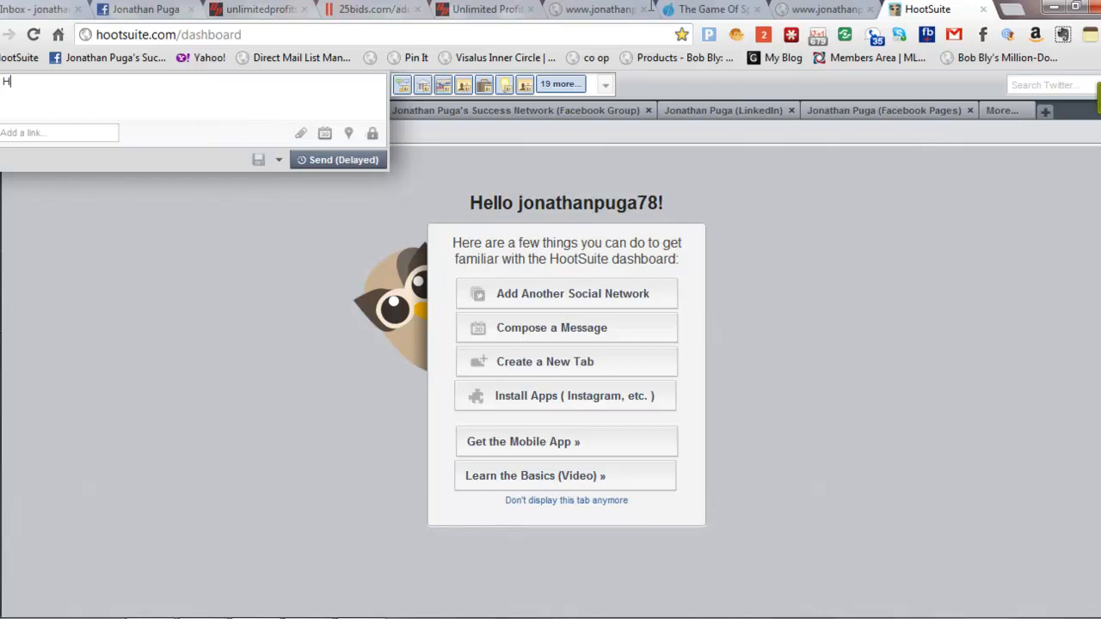
pyautogui.press('Backspace')
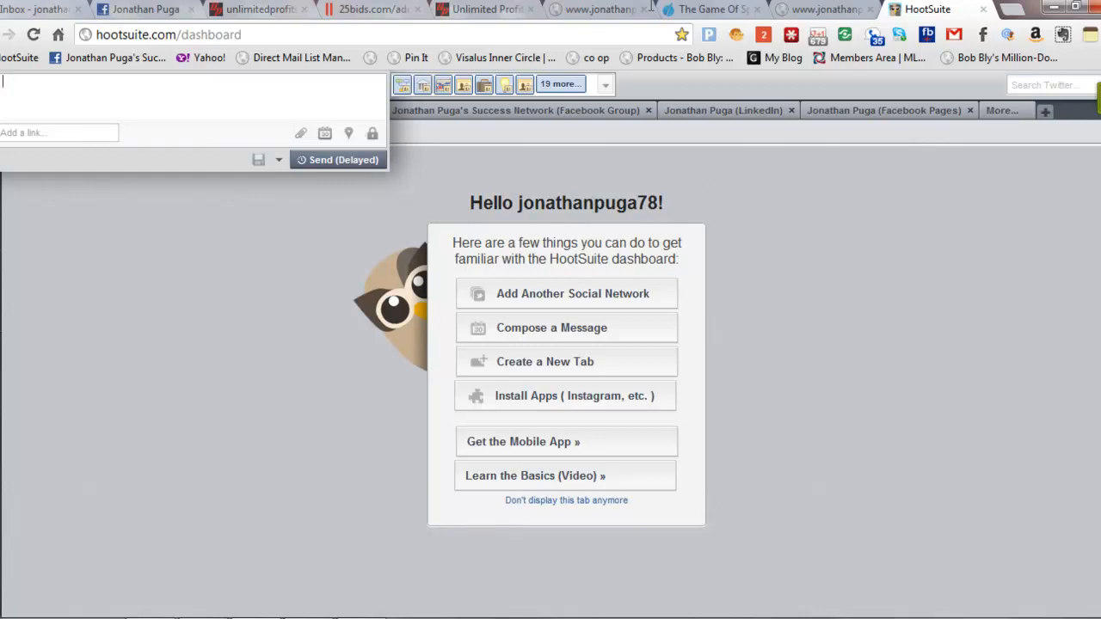
pyautogui.write('http://j vje')
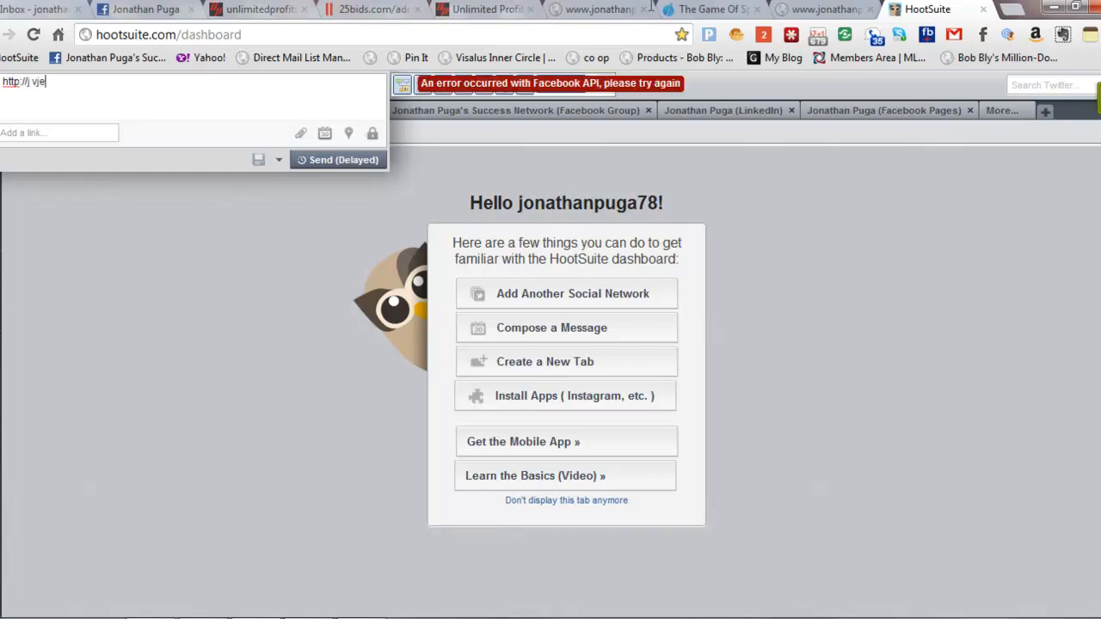
pyautogui.write('.co')
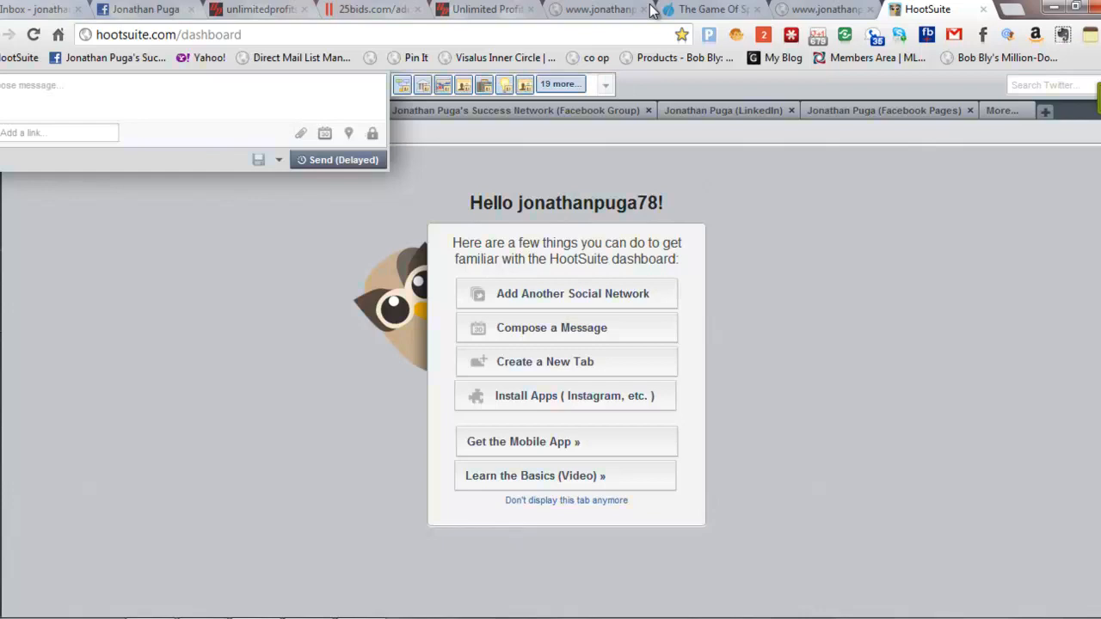
# - Find the HootSuite-sent training post on the fan page timeline, then head to the Admin Panel
pyautogui.click(151, 10)
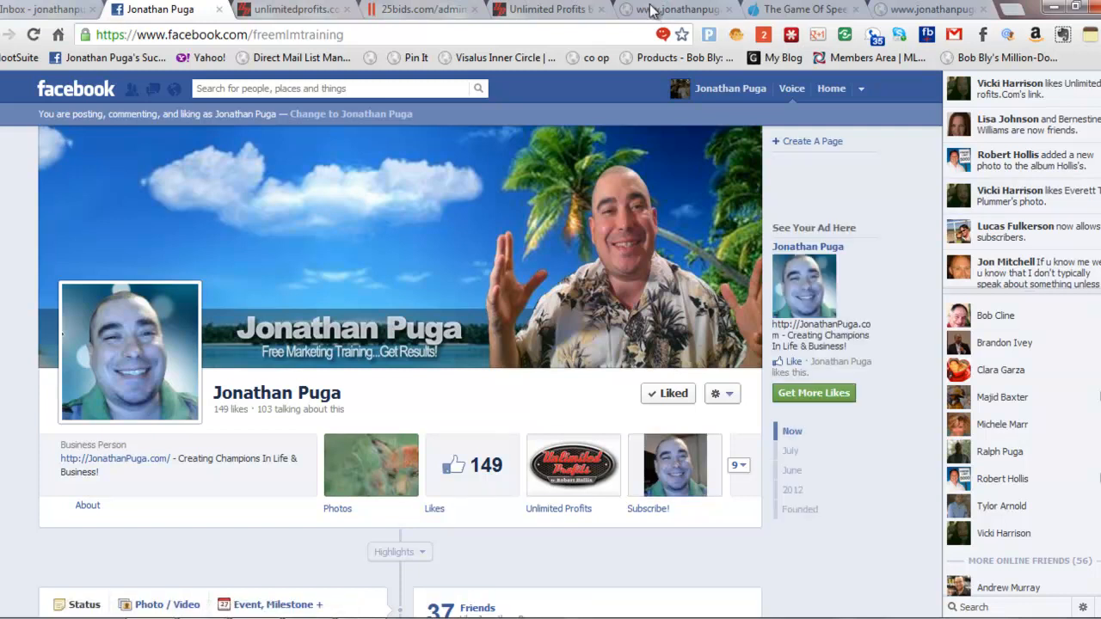
pyautogui.scroll(-3)
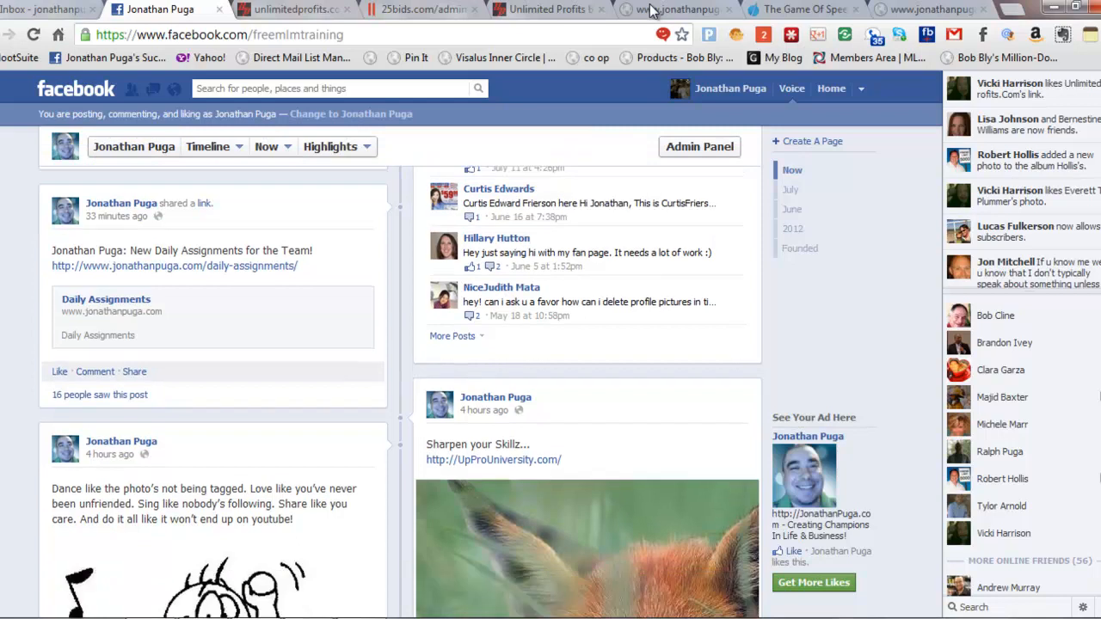
pyautogui.scroll(-3)
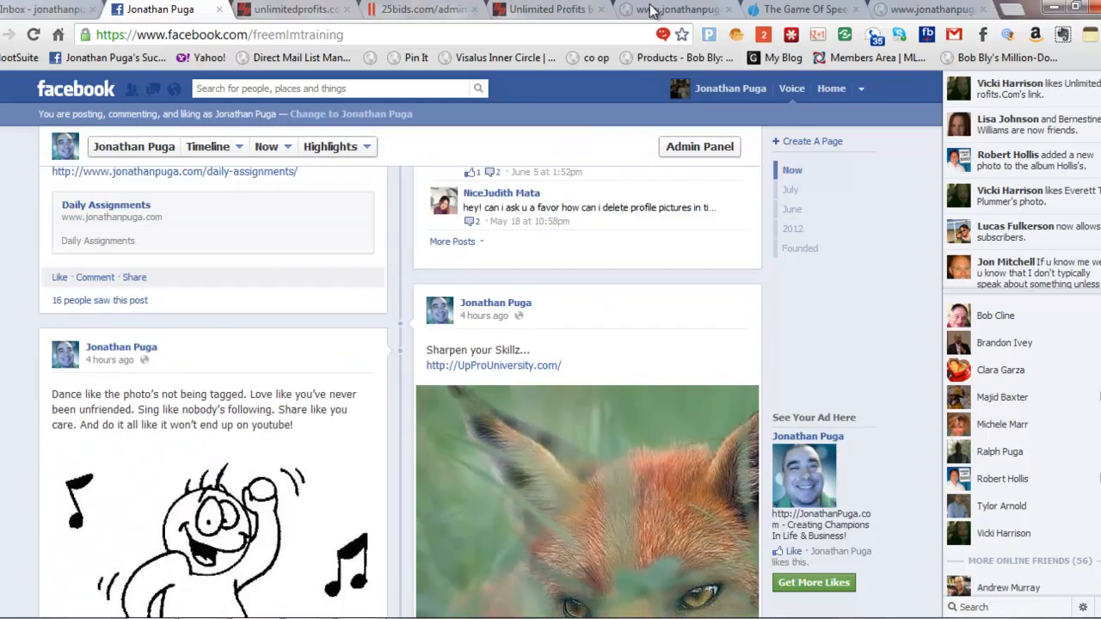
pyautogui.scroll(-3)
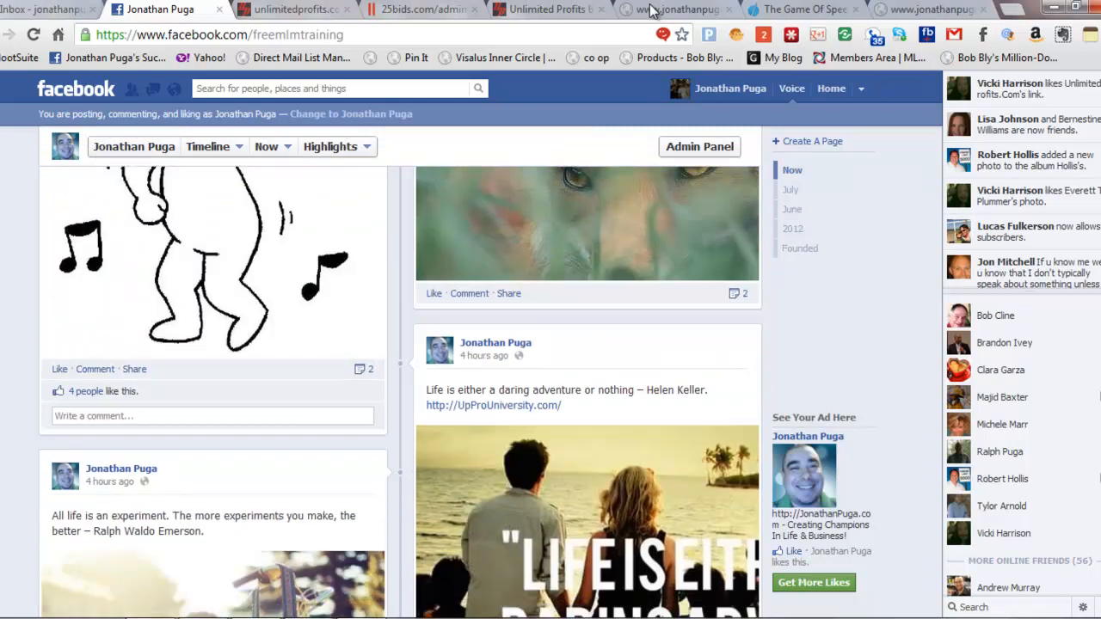
pyautogui.scroll(-3)
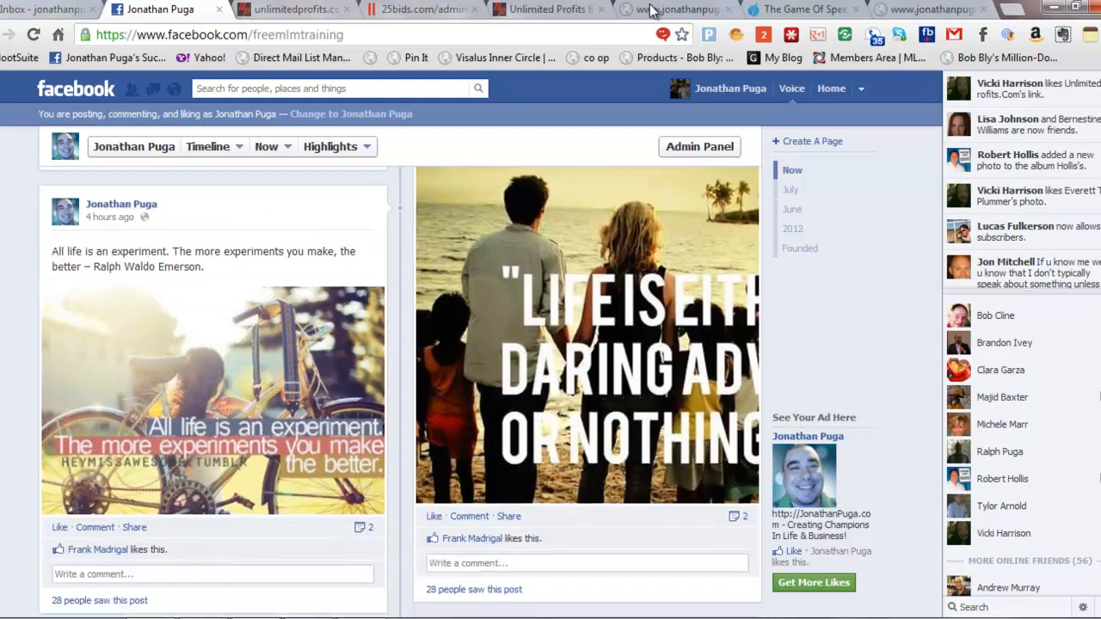
pyautogui.scroll(-3)
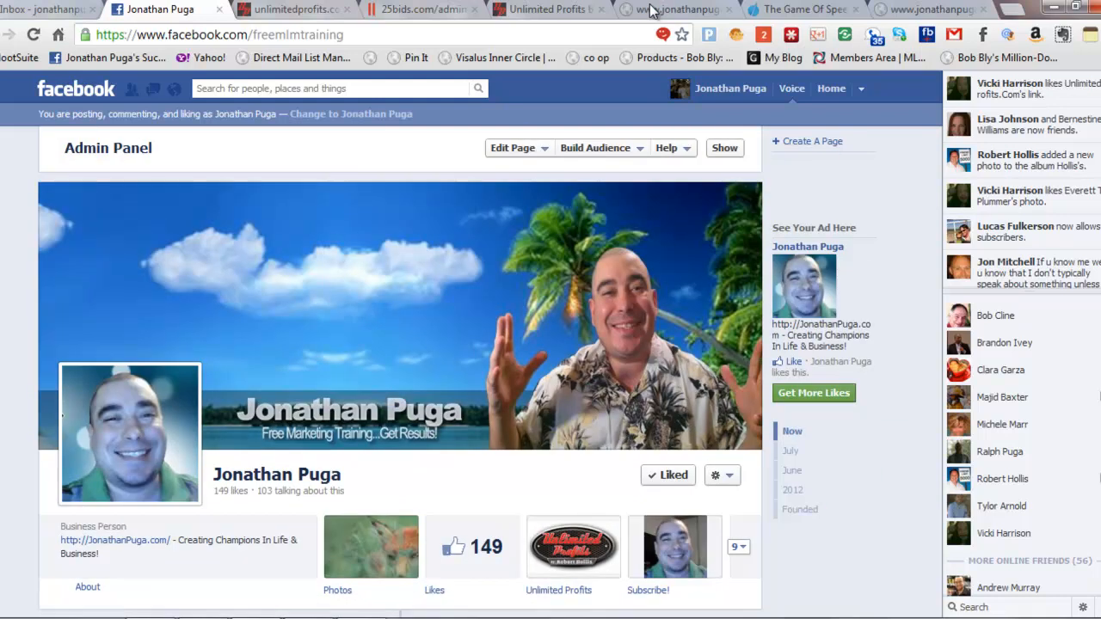
pyautogui.scroll(-3)
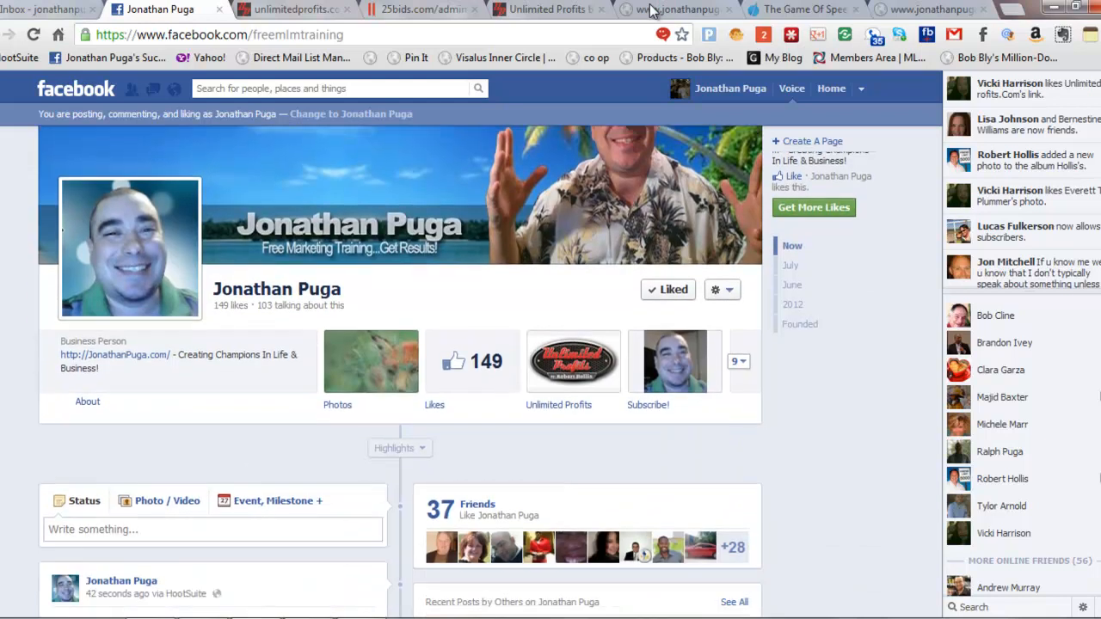
pyautogui.scroll(-3)
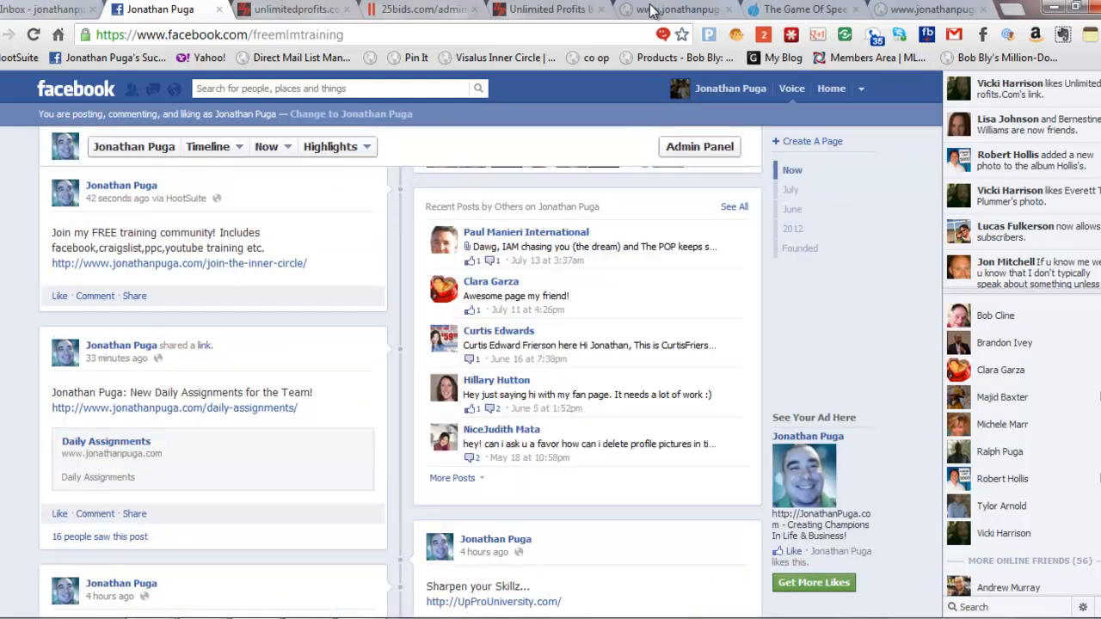
pyautogui.click(698, 146)
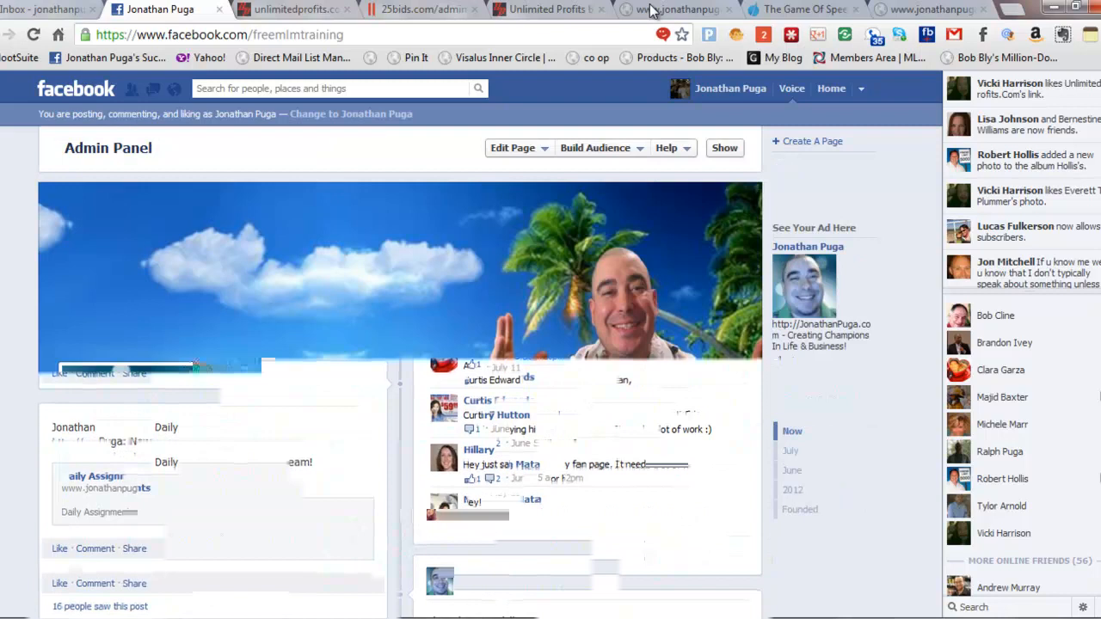
# - Scroll the personal profile timeline to confirm the HootSuite training community post appears
pyautogui.scroll(-3)
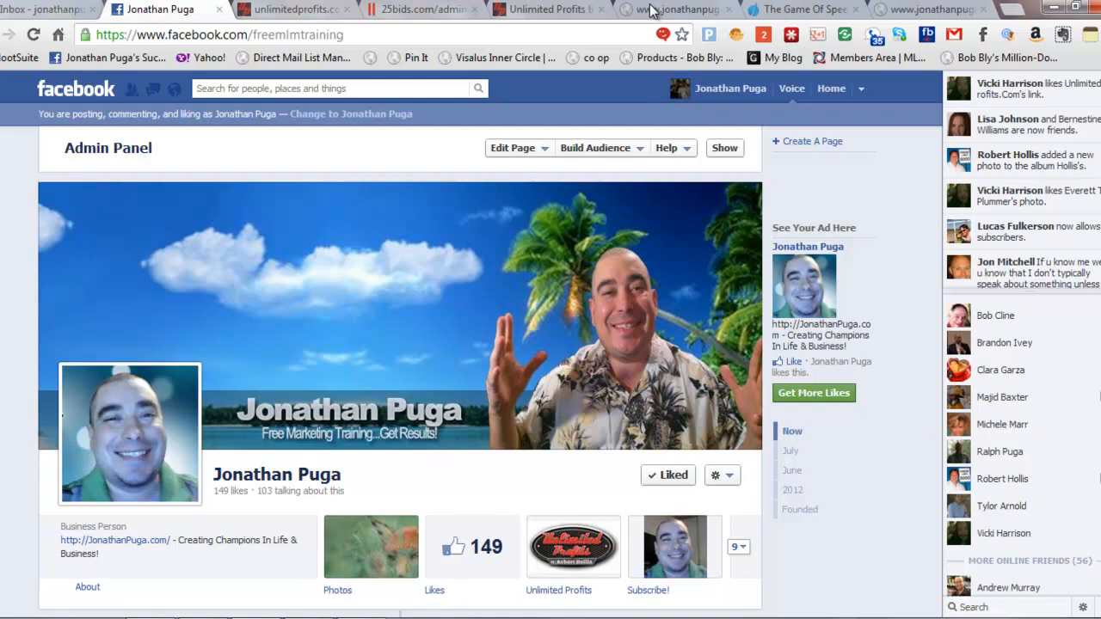
pyautogui.moveTo(729, 88)
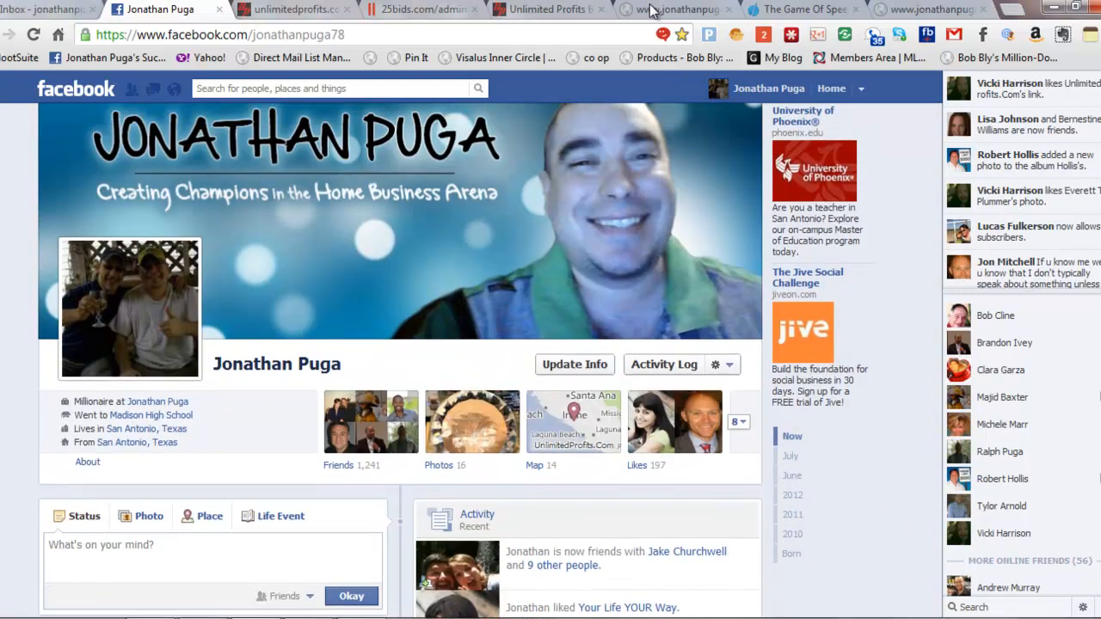
pyautogui.scroll(-3)
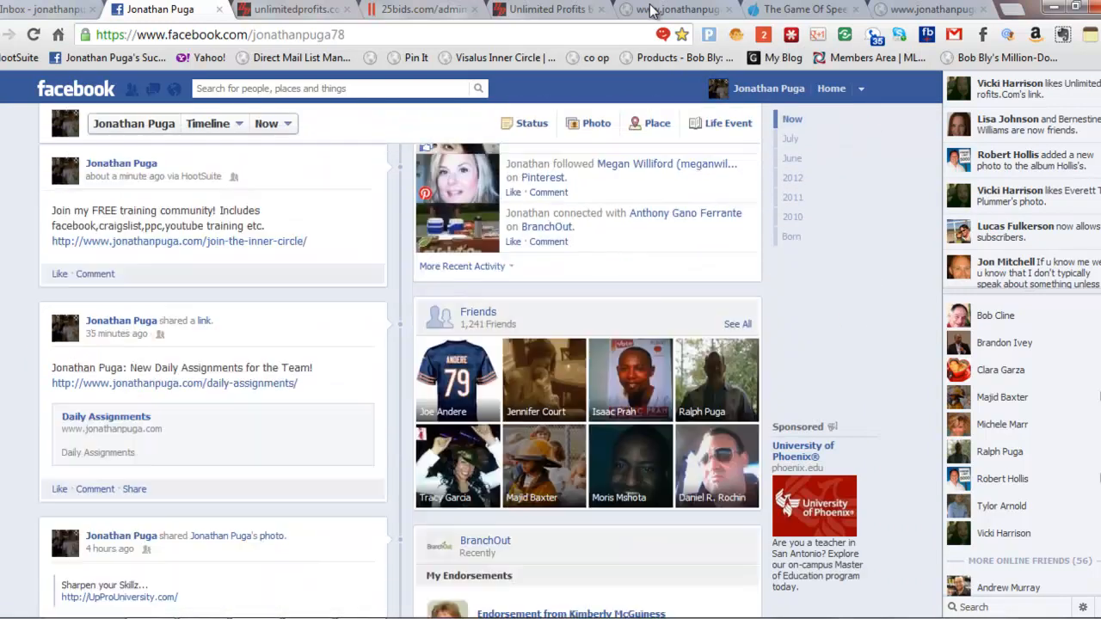